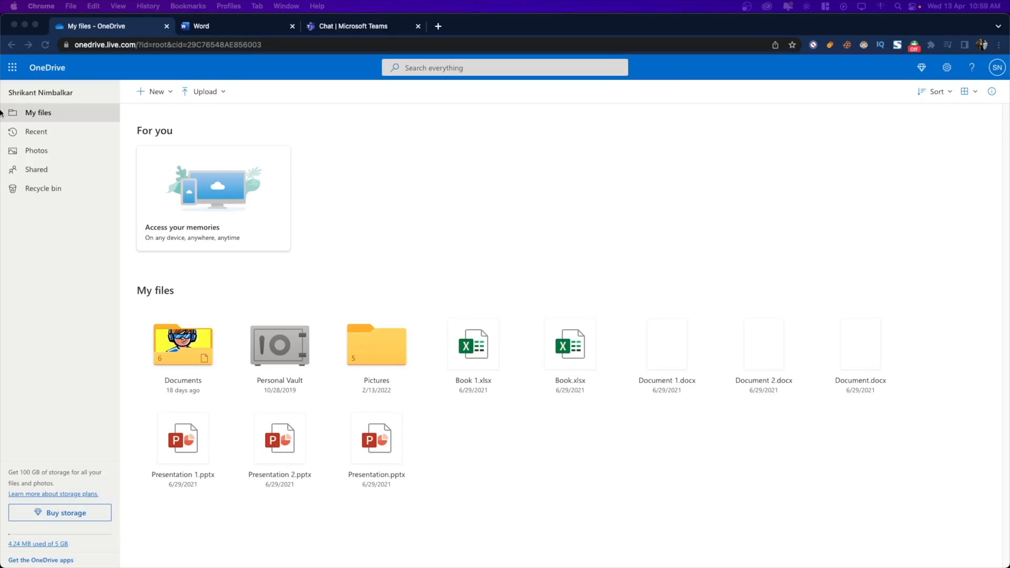
- Show the Microsoft 365 app list from OneDrive and open the Excel transactions sheet
left_click(12, 67)
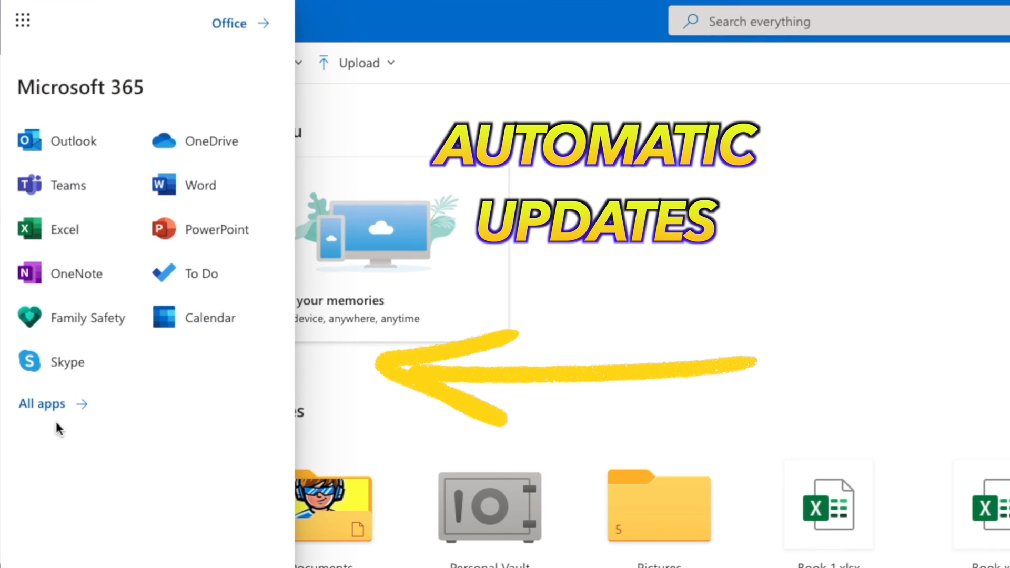
left_click(41, 404)
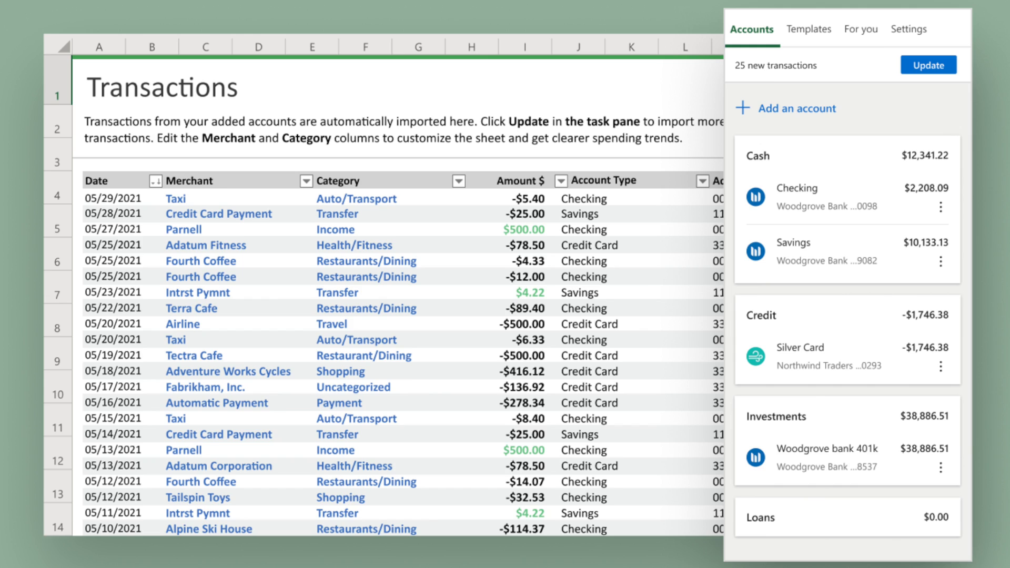
left_click(861, 29)
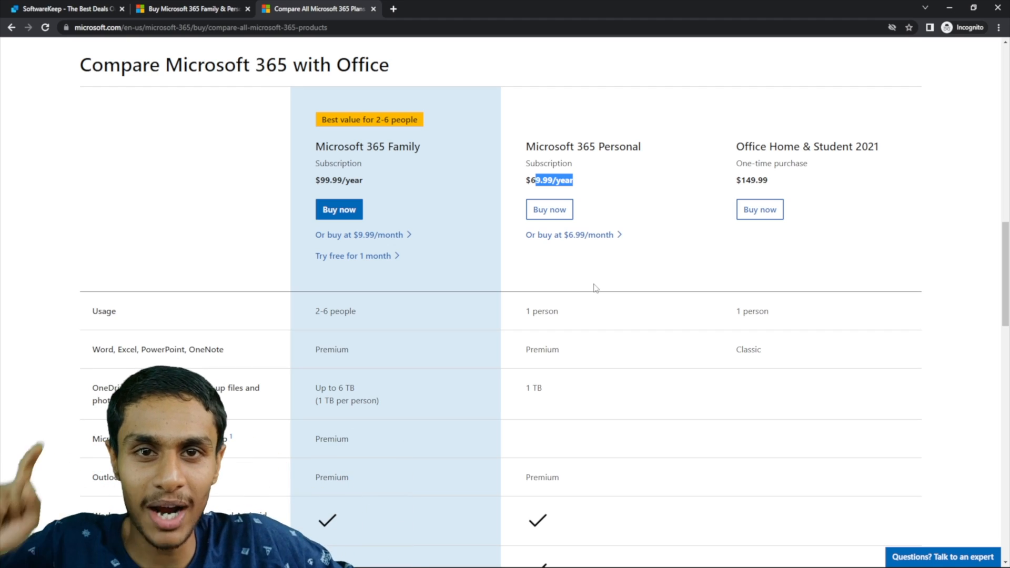
mouse_move(464, 236)
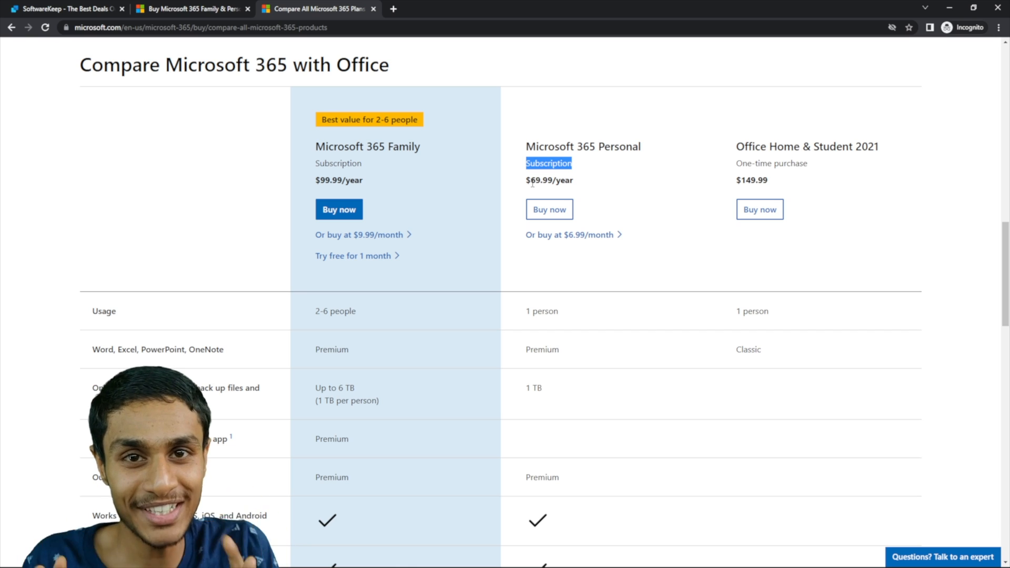
- Open SoftwareKeep's Office 365 listing and select Microsoft 365 Business Basic (Yearly), $59.99
left_click(69, 9)
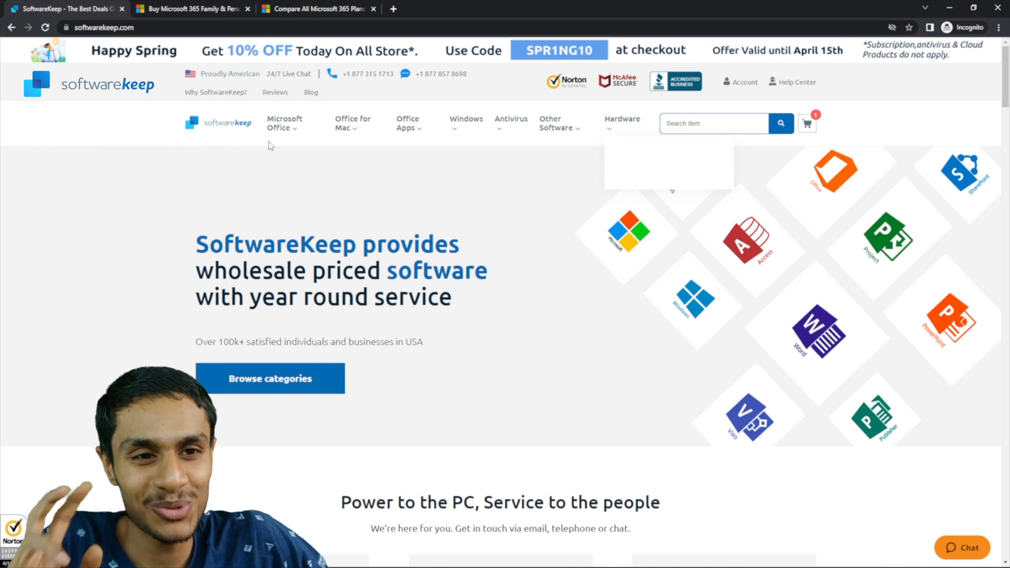
left_click(284, 123)
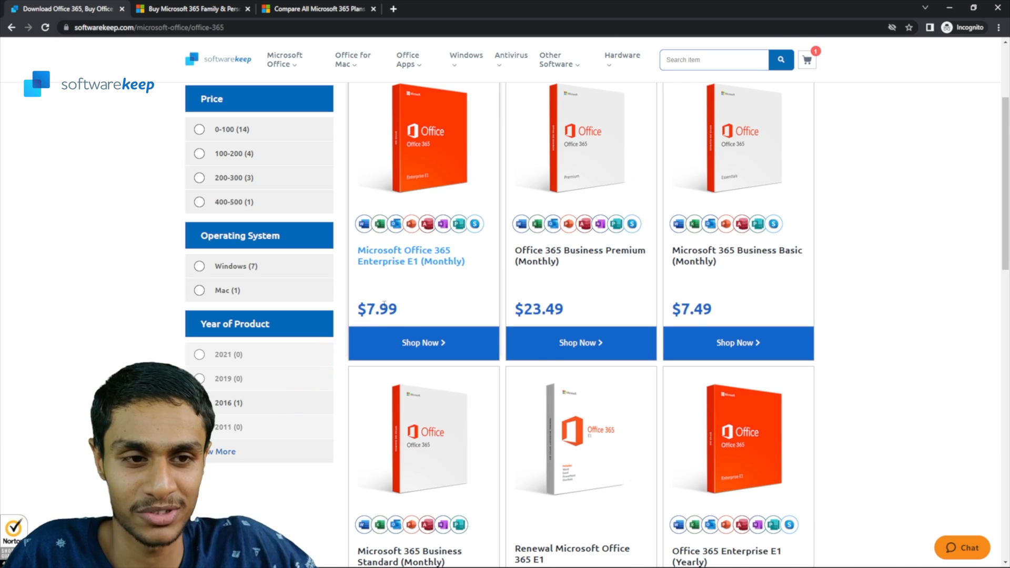
scroll("down", 3)
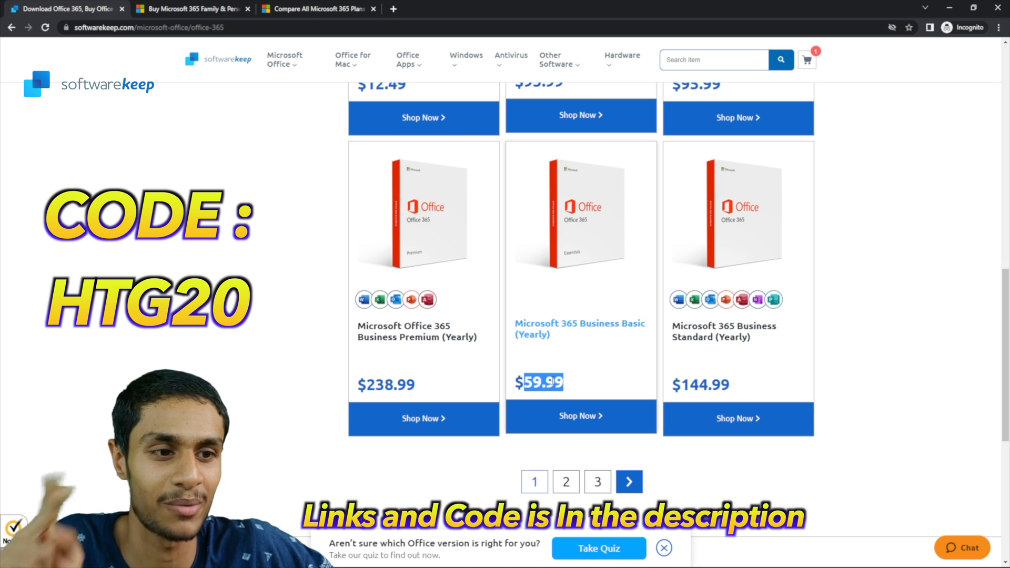
left_click(581, 416)
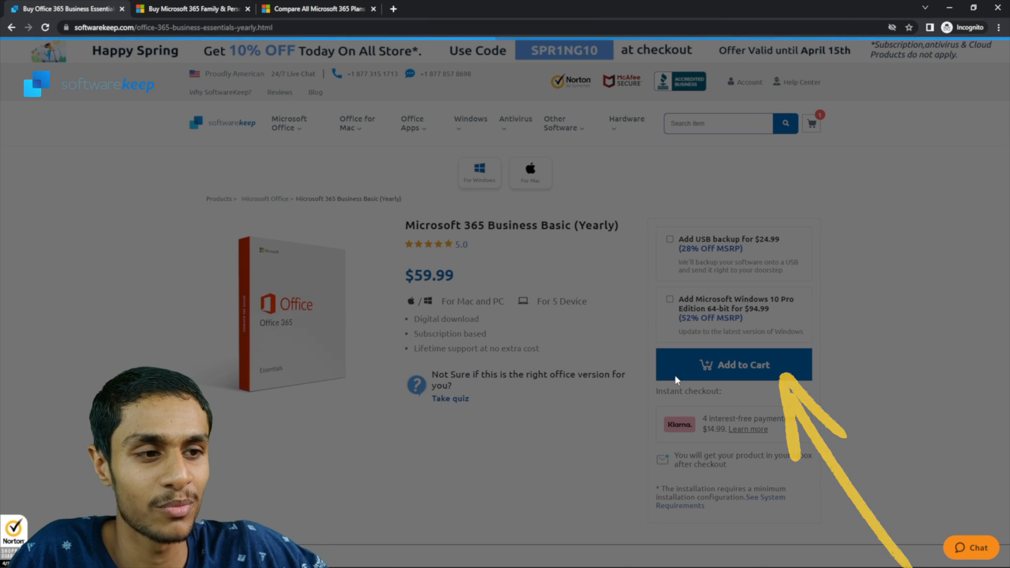
- Add Business Basic (Yearly) to the cart and start typing promo code HTG2
left_click(734, 365)
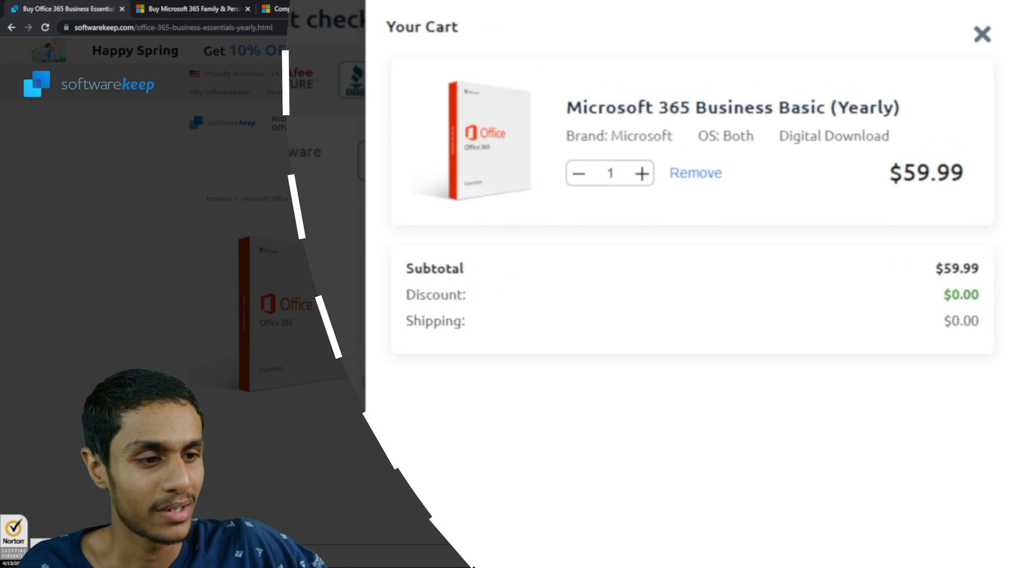
scroll("down", 3)
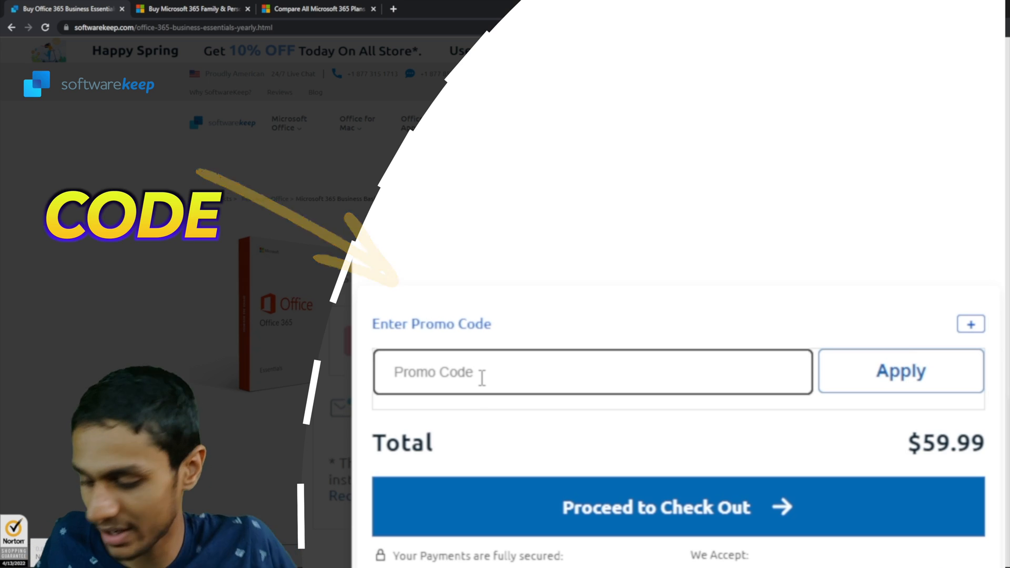
type("HTG2")
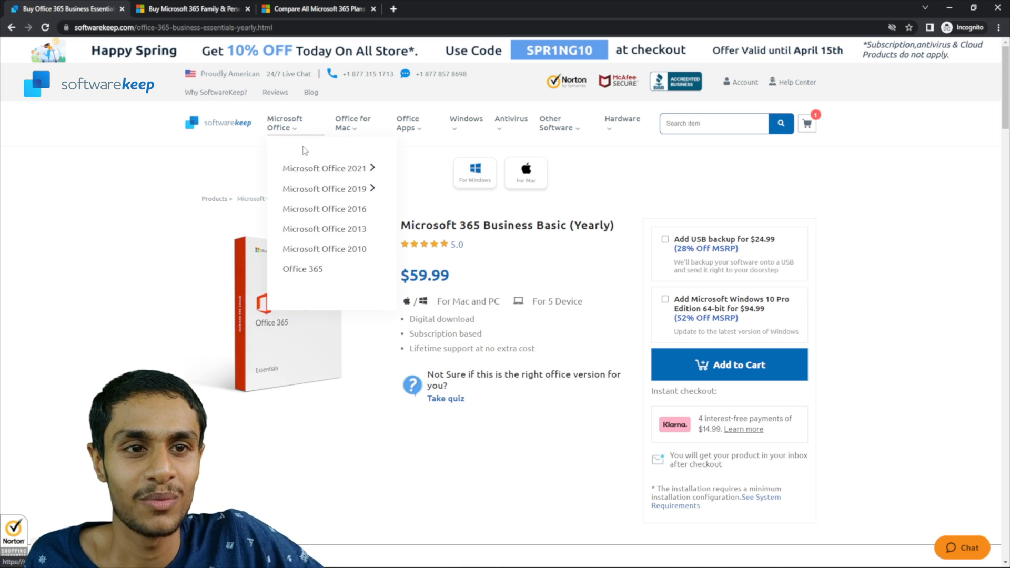
mouse_move(322, 174)
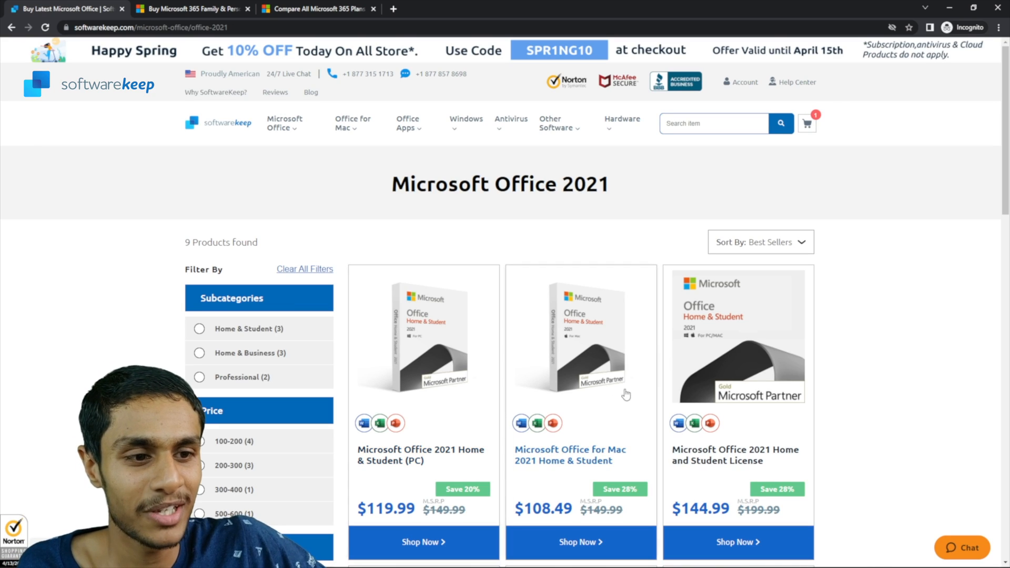
- Apply promo code HTG20 to the Office 2021 Home & Student for Mac order
scroll("down", 3)
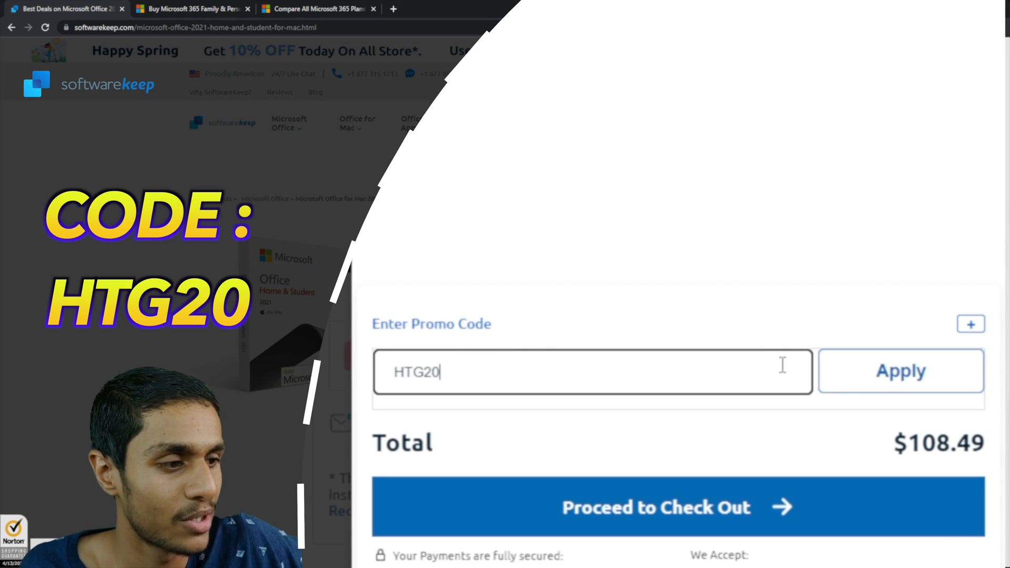
left_click(901, 371)
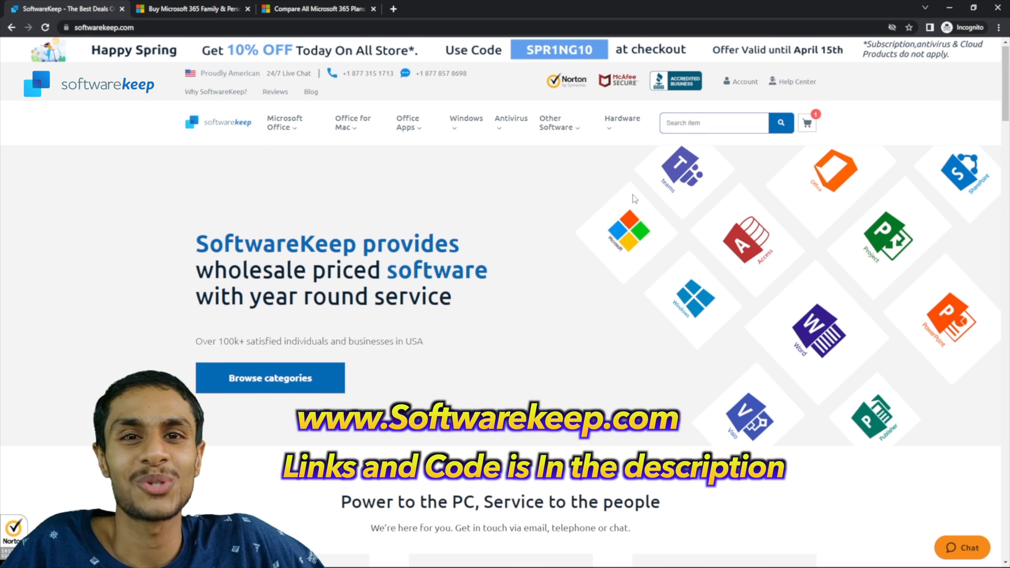
- Show the Microsoft Office categories (2021, 2019, 2016, 2013, 2010, Office 365) on the homepage
left_click(284, 123)
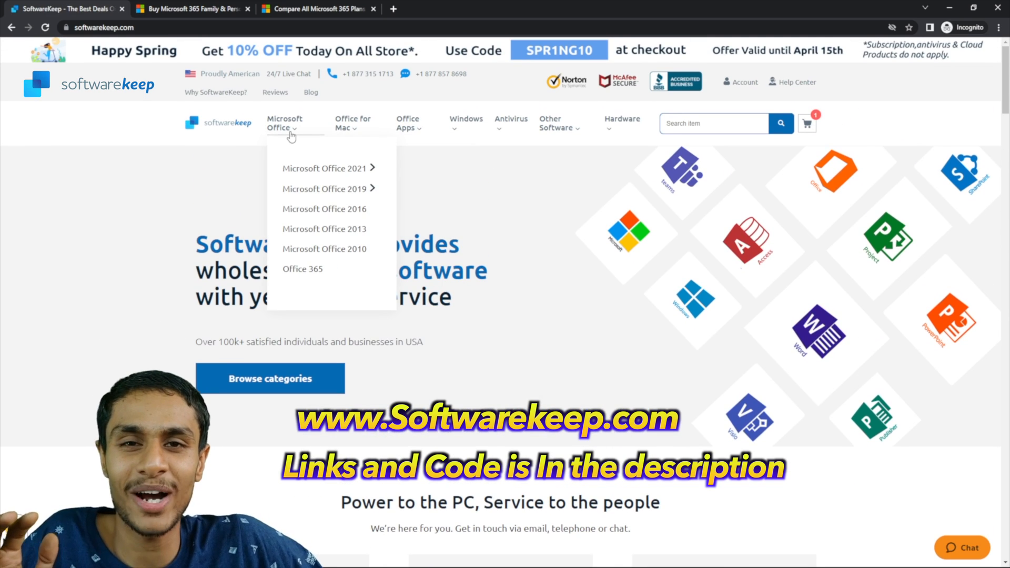